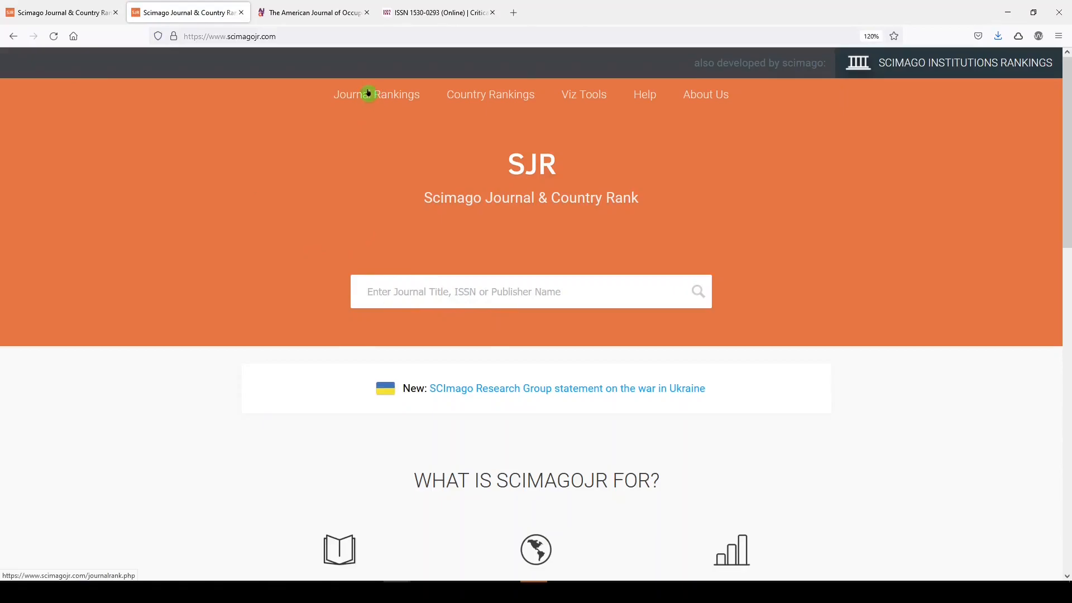
Go to the Journal Rankings page listing all 27,339 journals for 2021
click(375, 94)
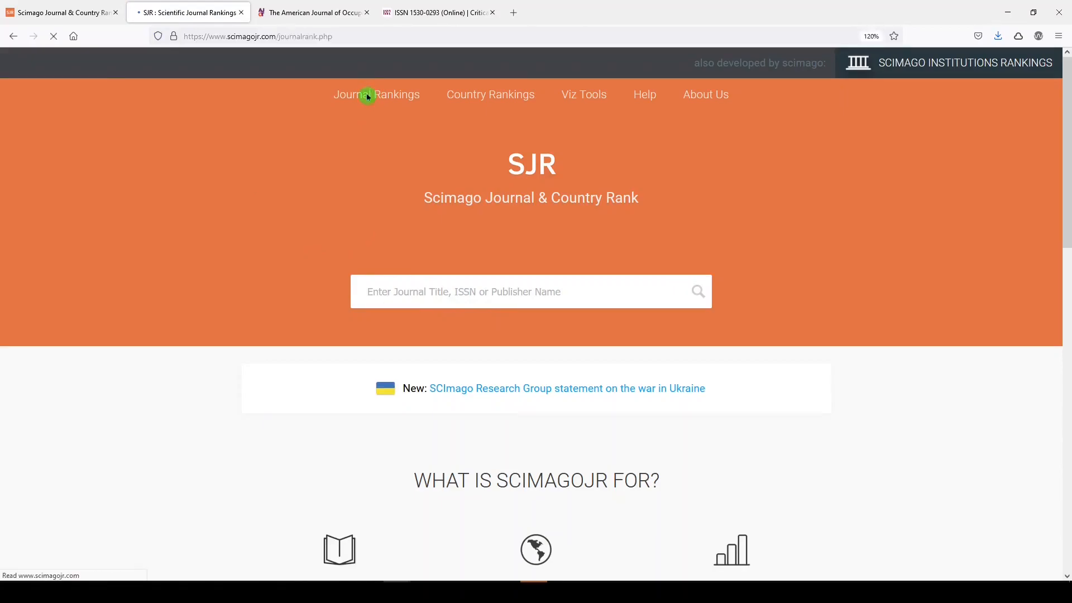
click(375, 94)
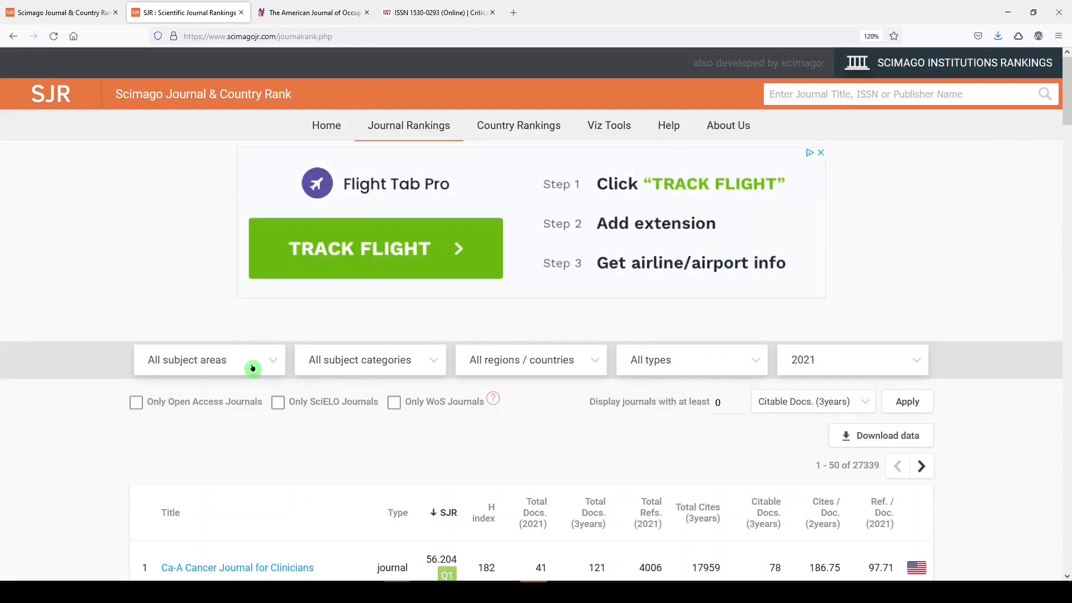
Filter rankings to Health Professions > Occupational Therapy, showing 23 journals
click(209, 360)
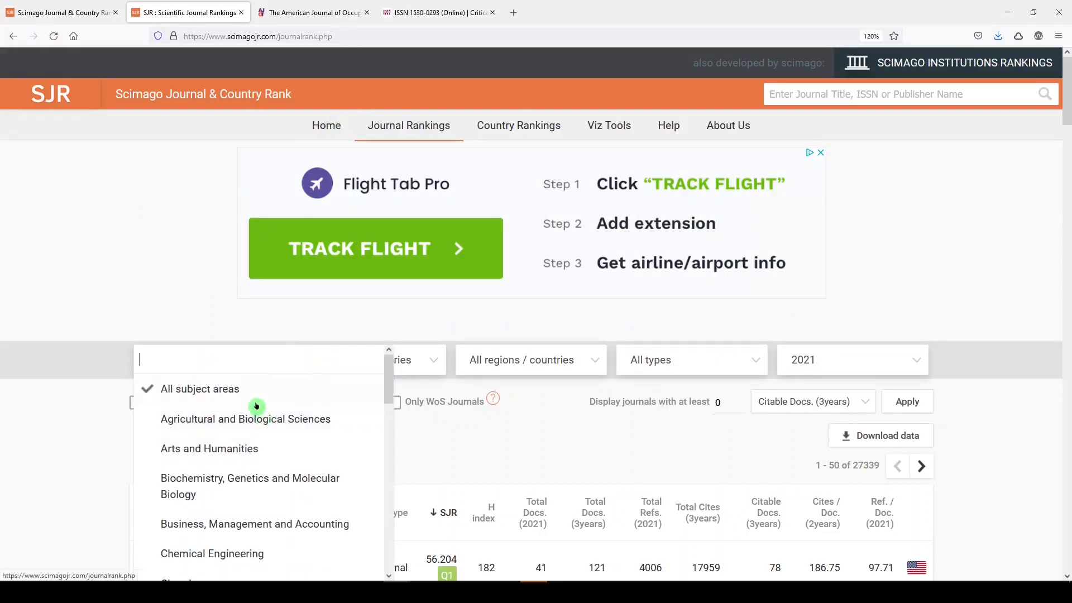
scroll(down, 3)
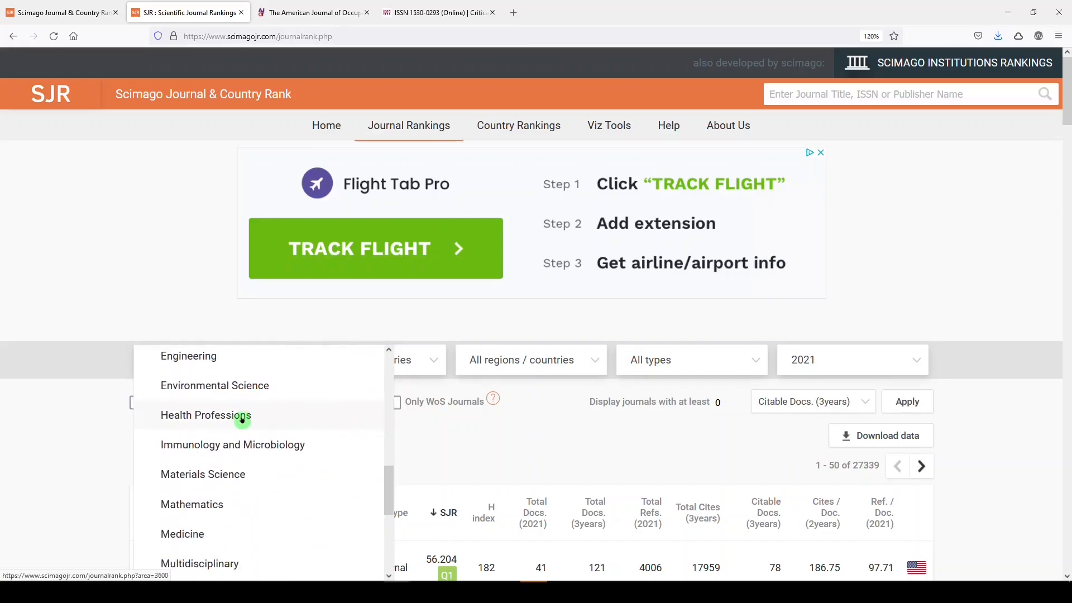
click(205, 415)
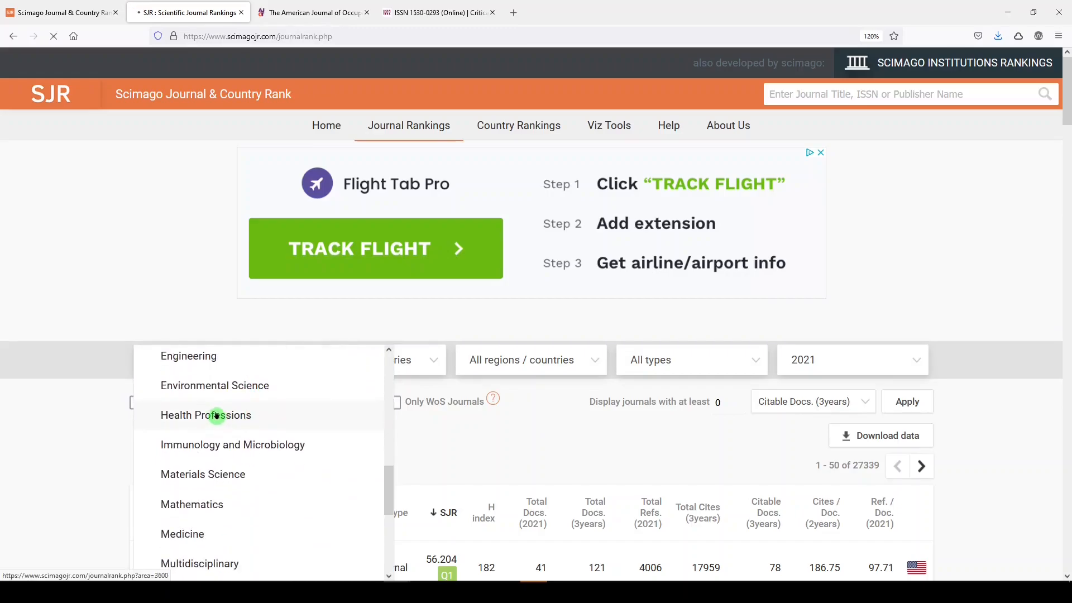
click(206, 415)
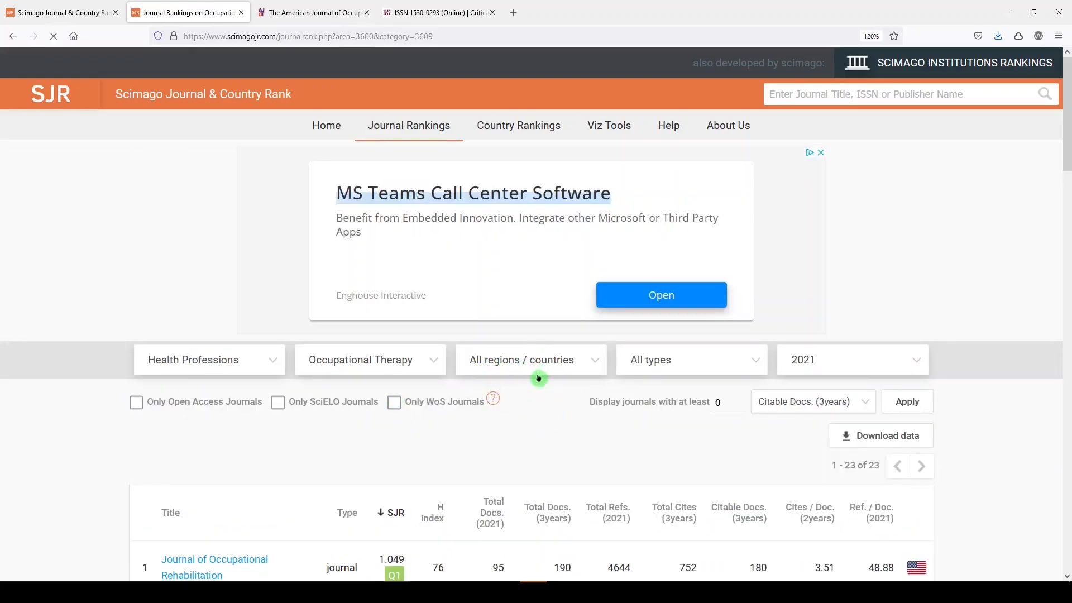
click(692, 360)
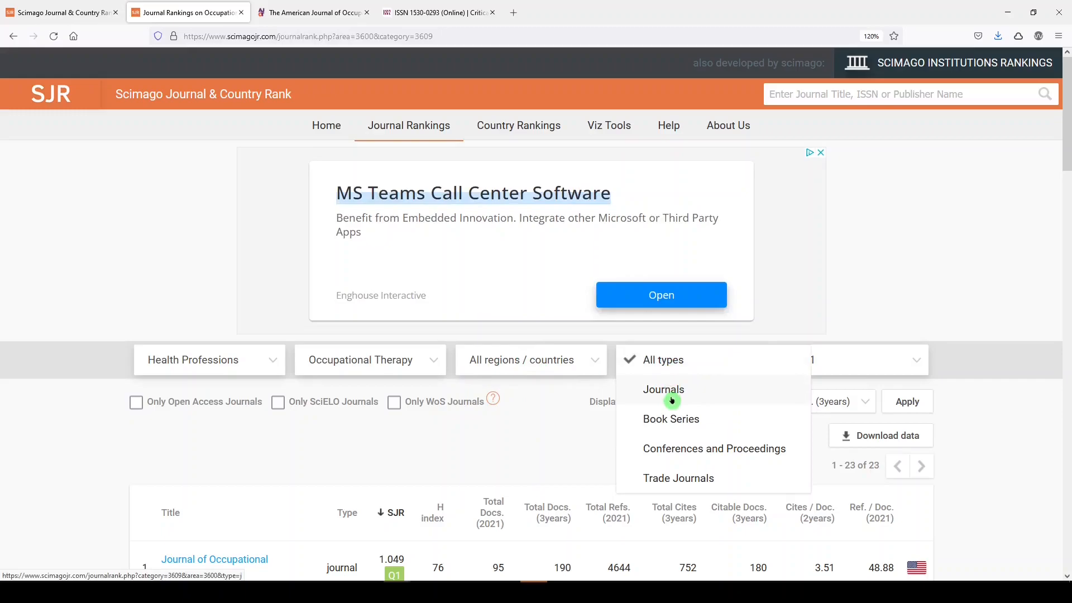
click(868, 359)
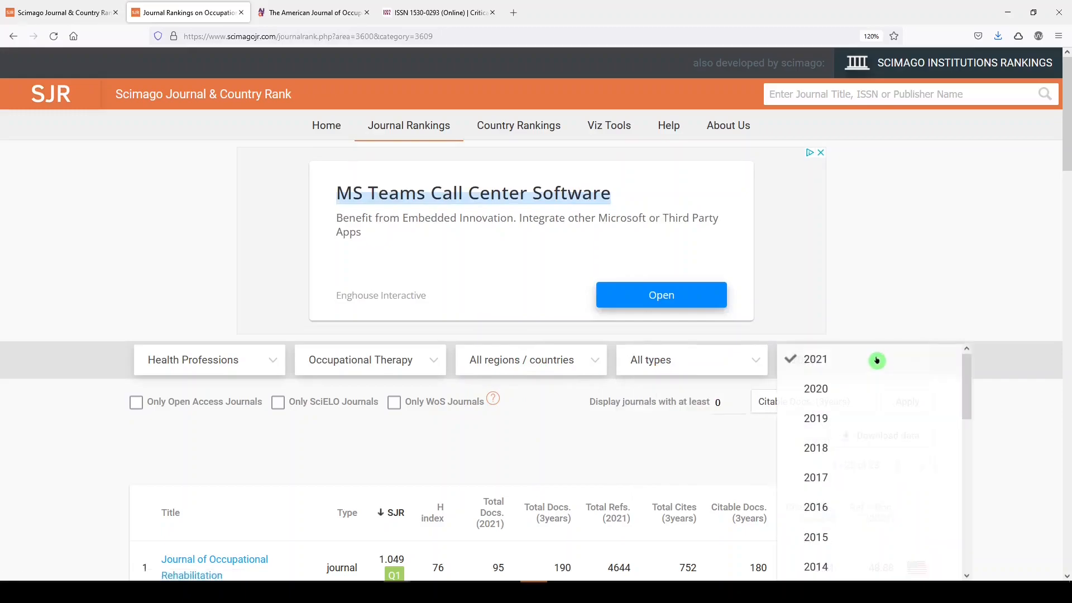
click(812, 359)
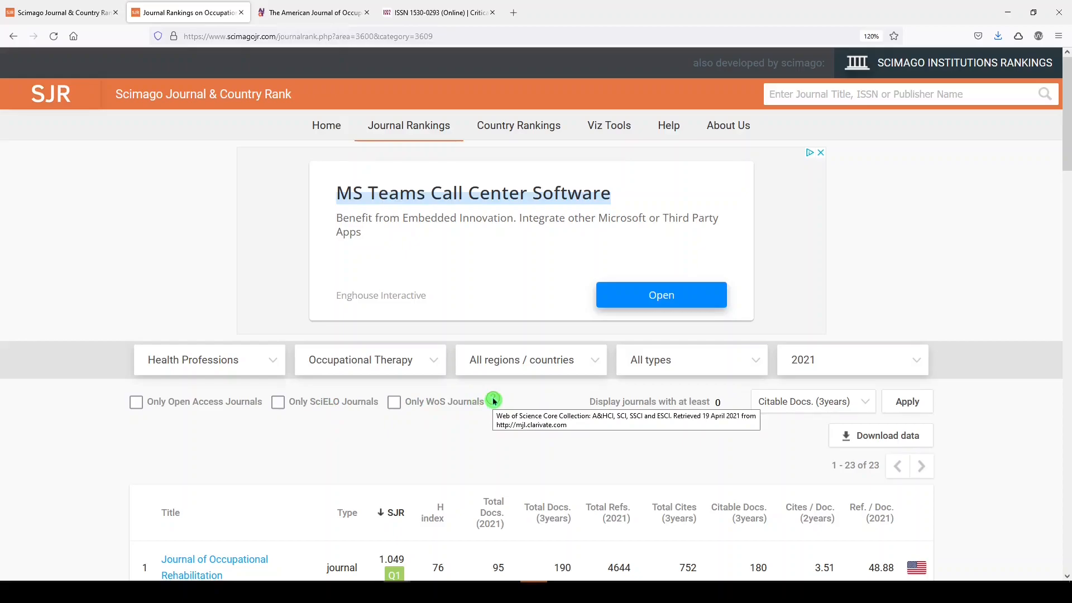
mouse_move(574, 412)
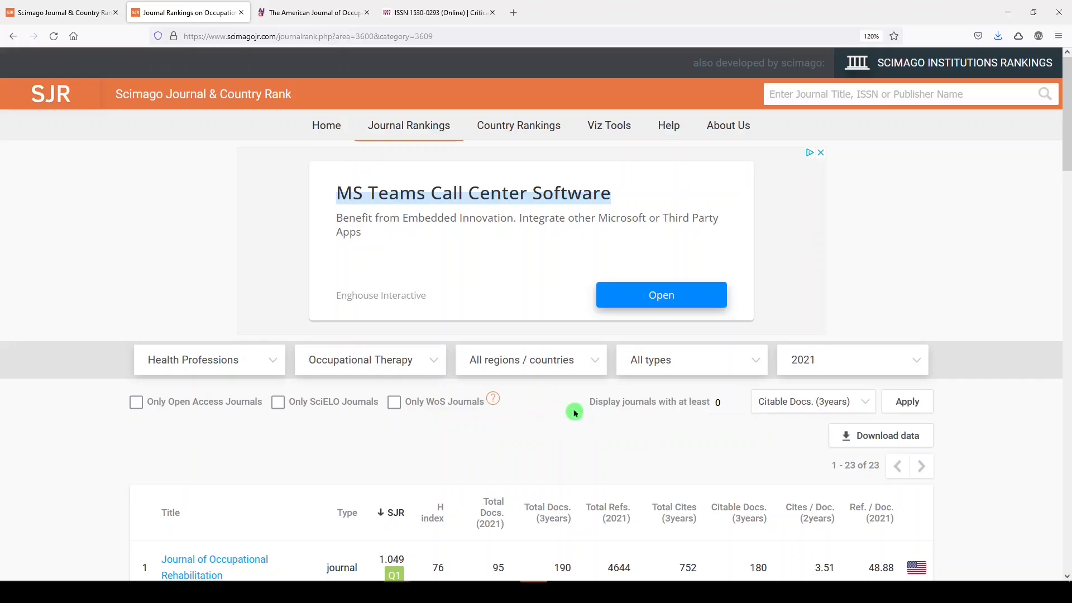
click(812, 401)
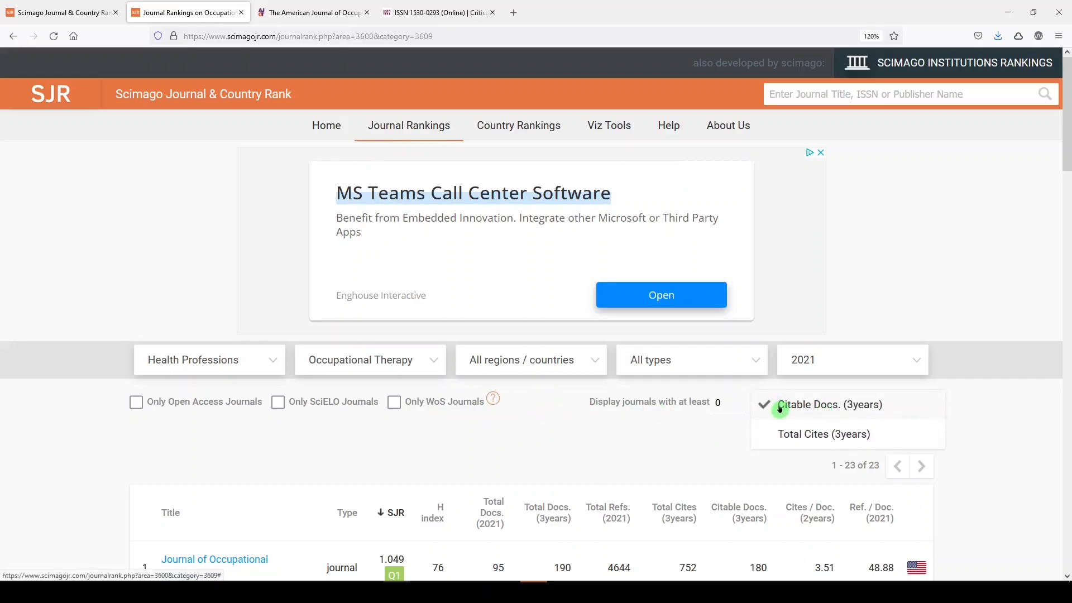
click(829, 405)
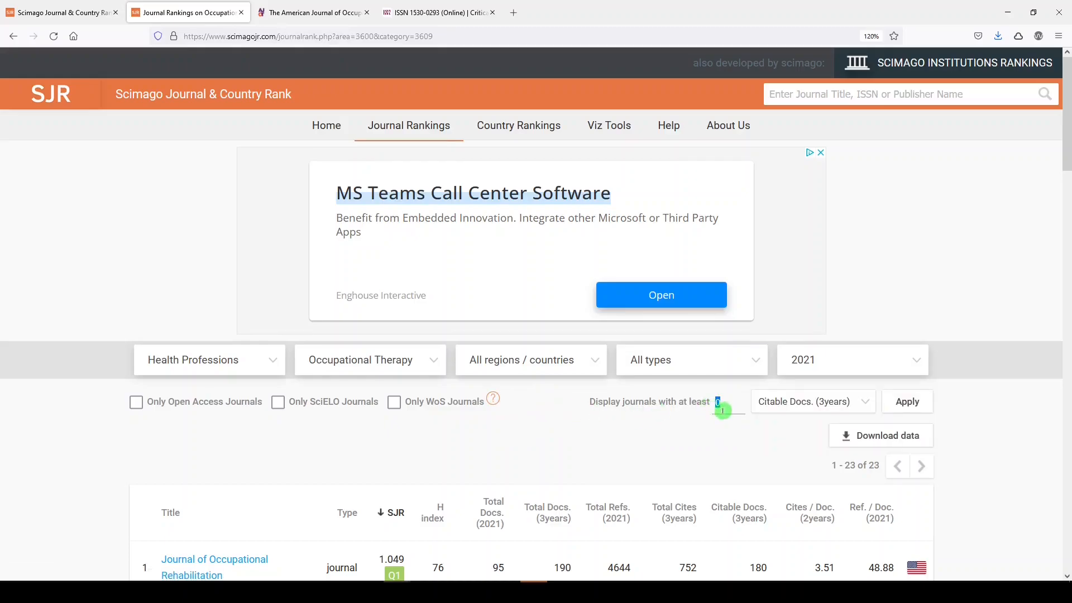
click(812, 401)
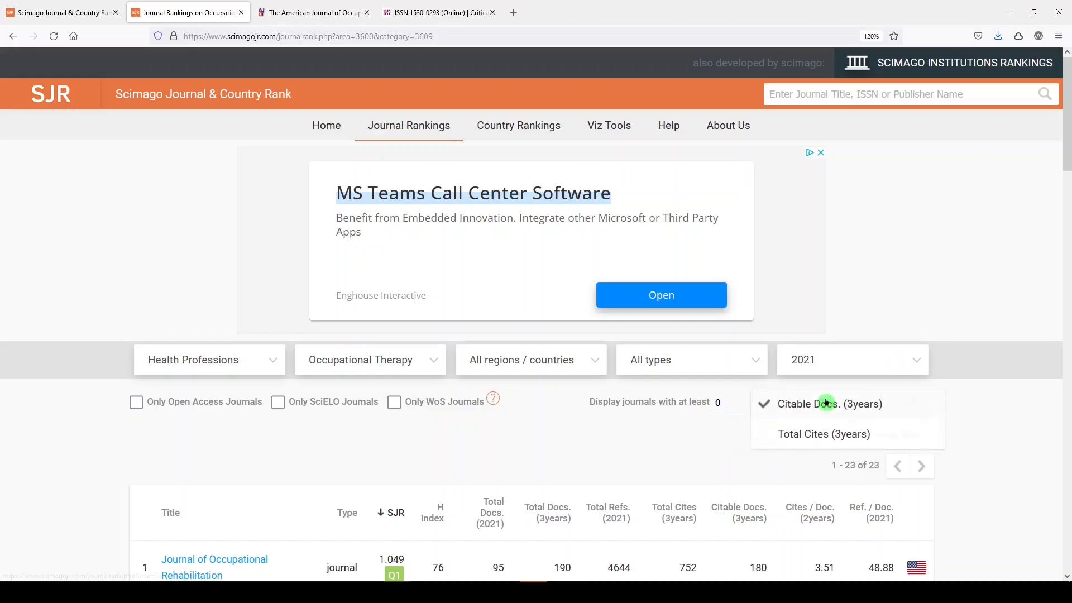
click(819, 405)
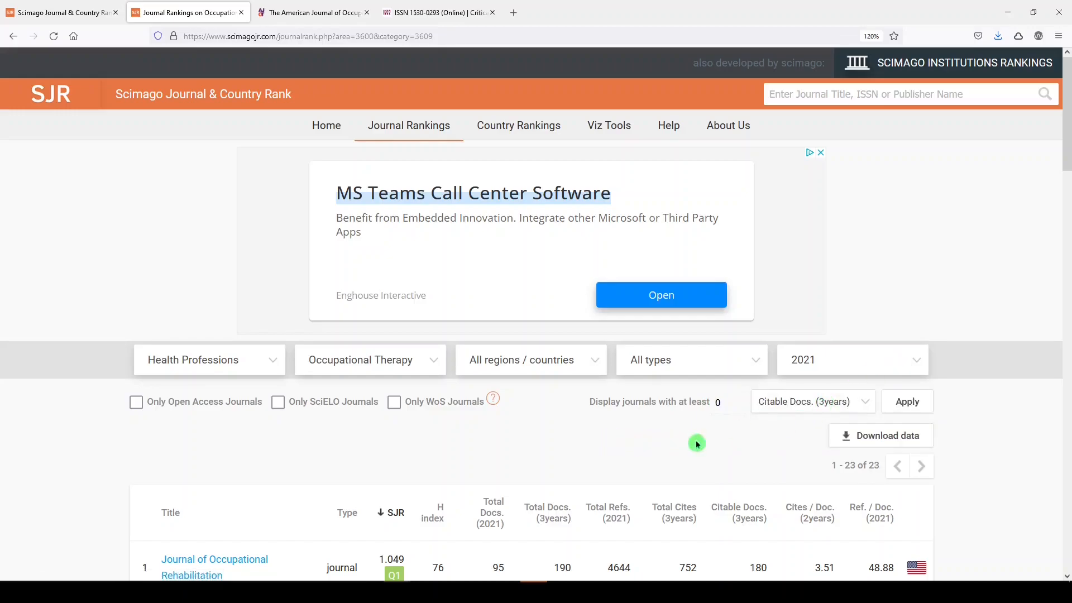
click(907, 401)
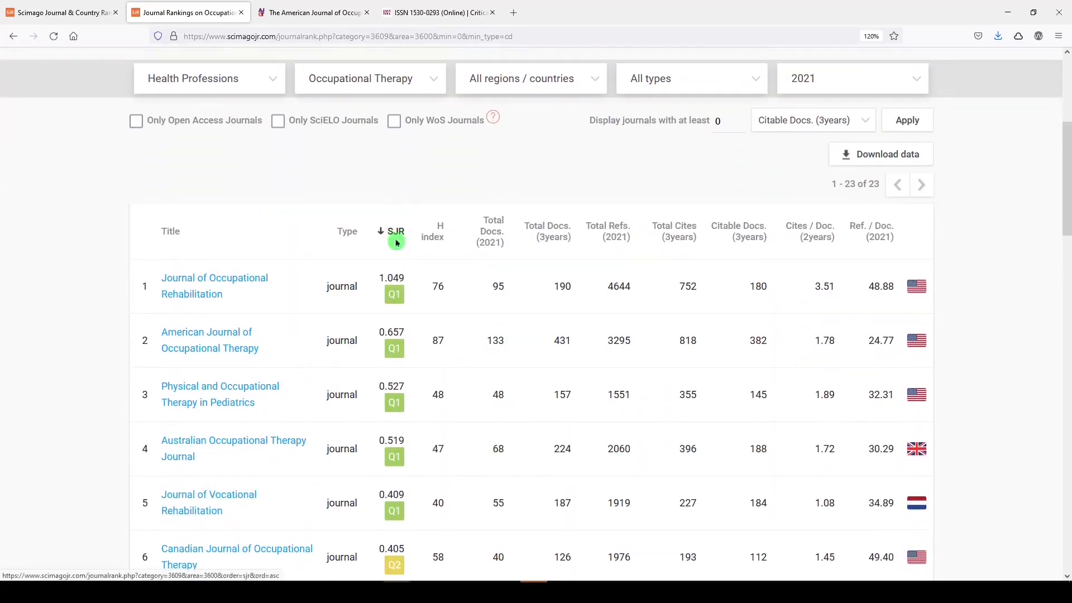
scroll(down, 3)
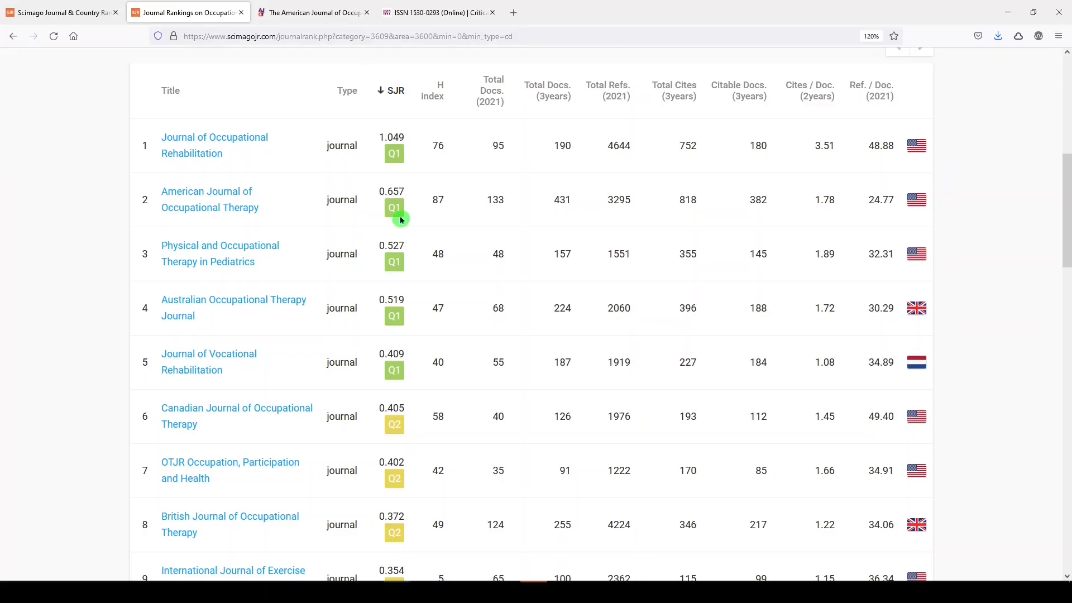
mouse_move(405, 231)
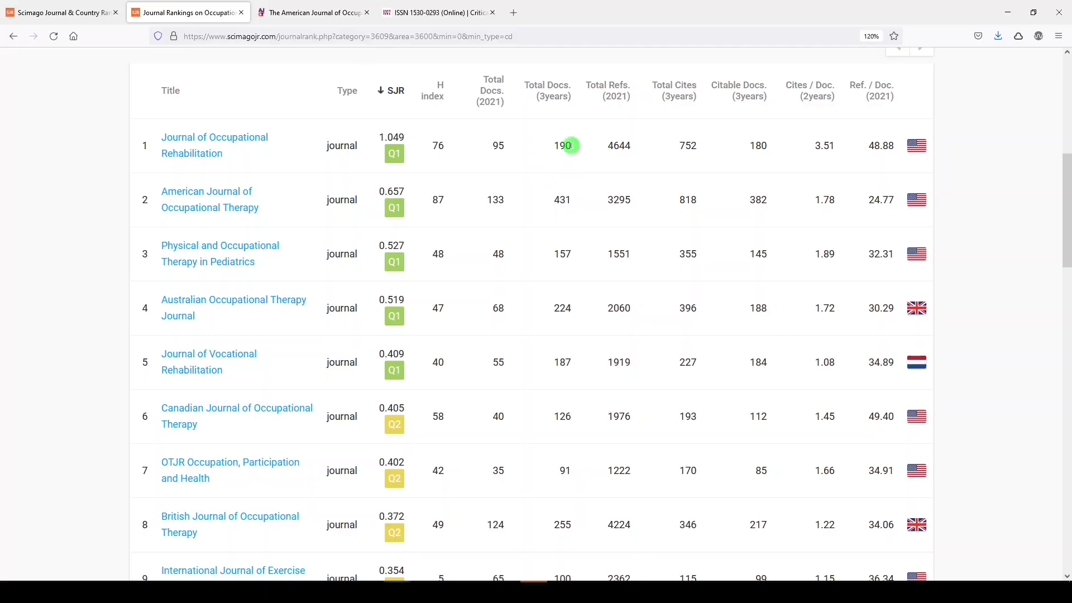
mouse_move(623, 140)
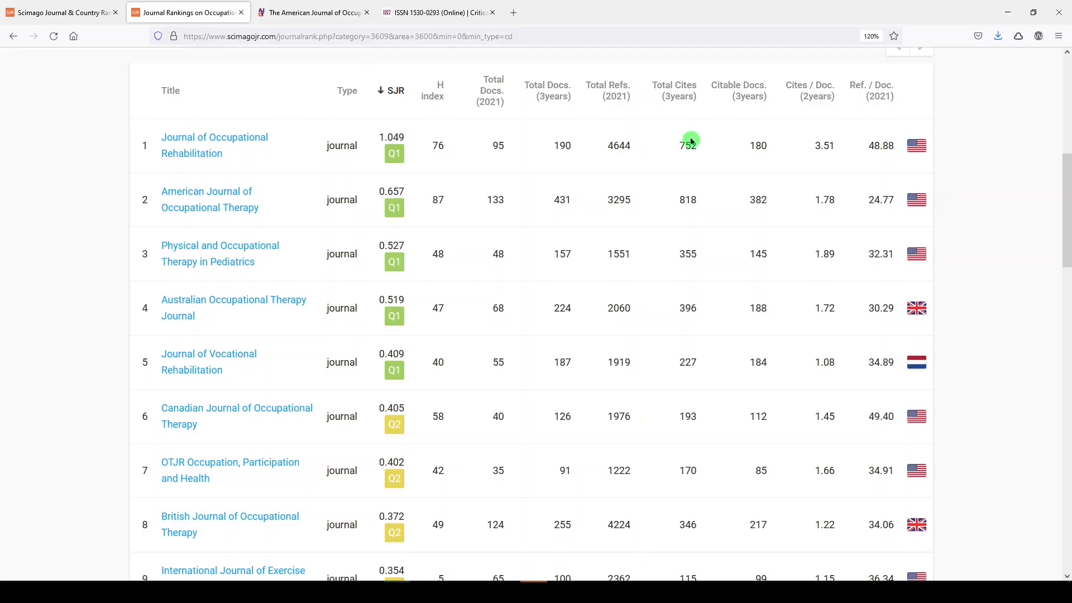
mouse_move(758, 144)
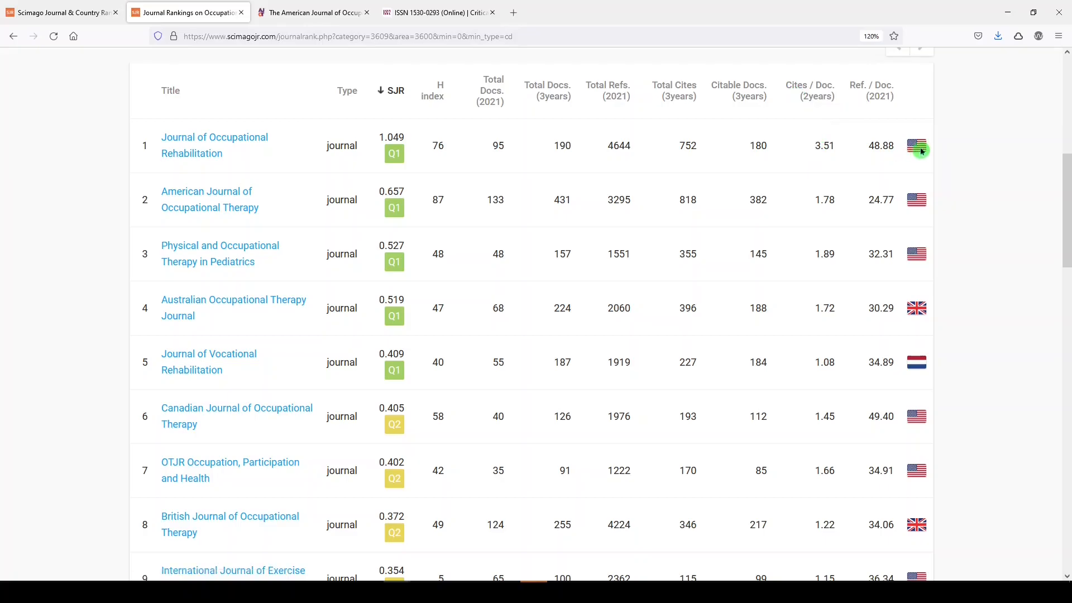
scroll(down, 3)
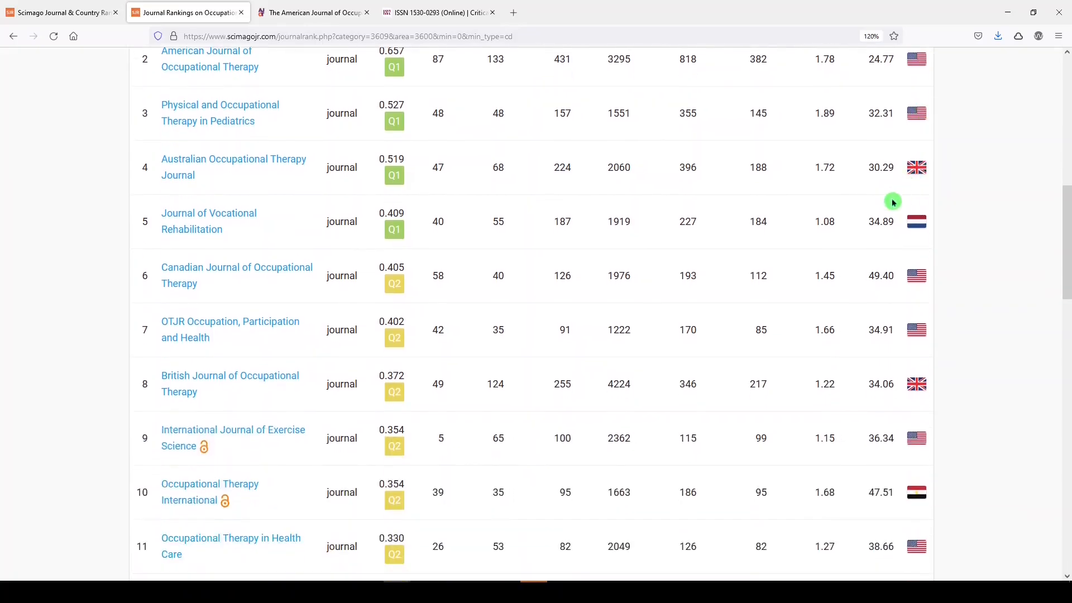
scroll(down, 3)
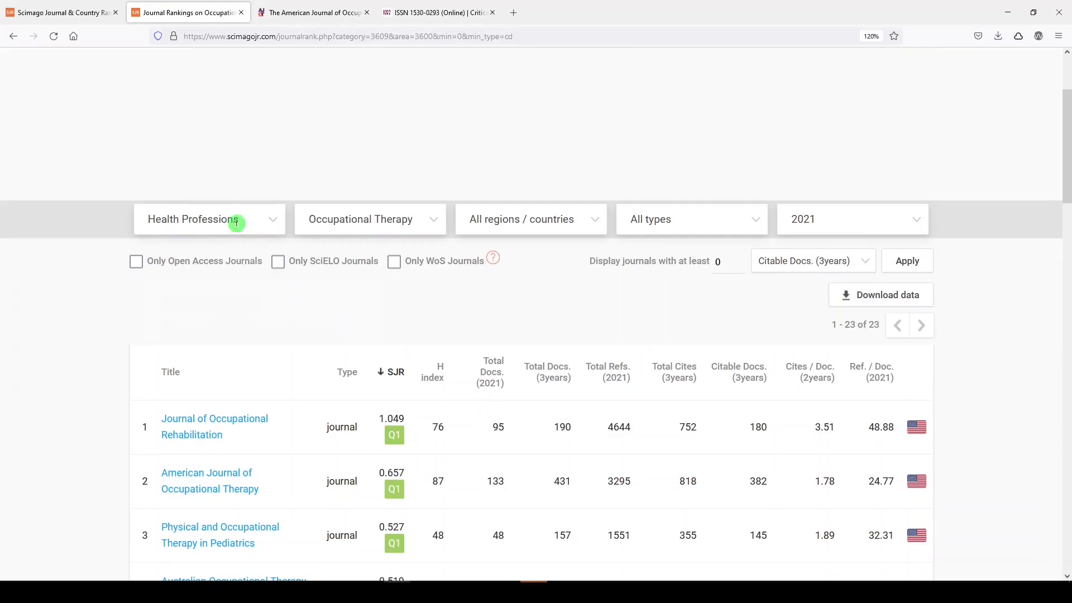
Filter to Medicine > Critical Care and Intensive Care Medicine, listing 98 journals
click(208, 218)
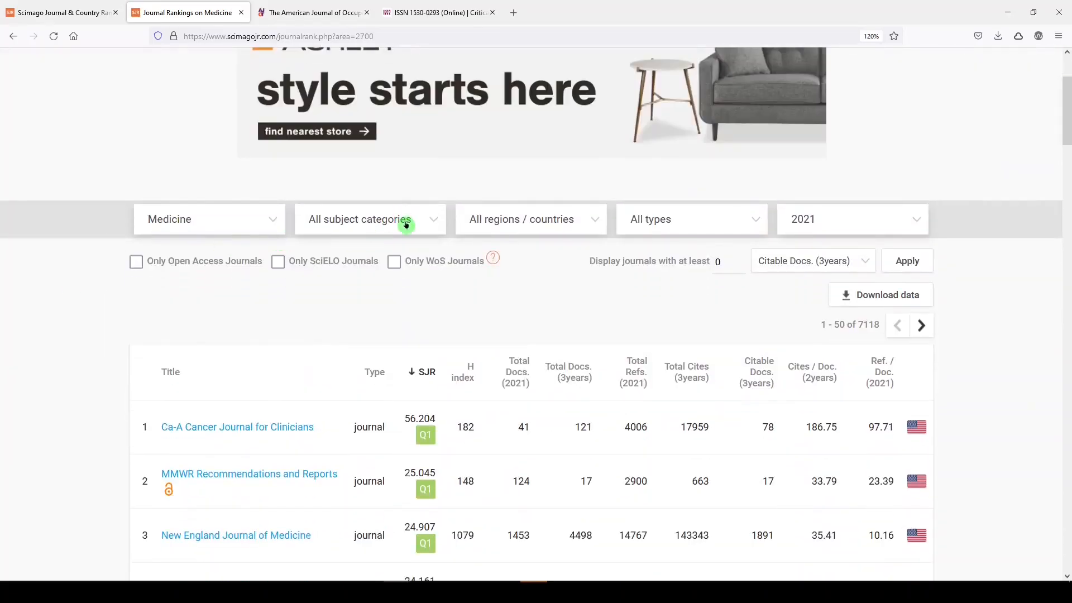
click(369, 219)
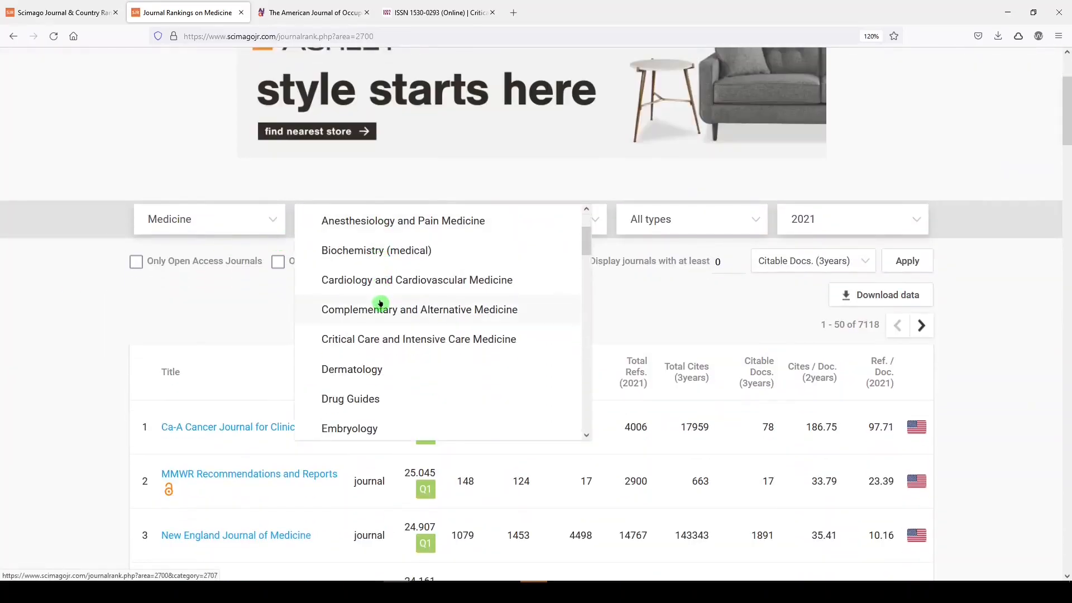
mouse_move(399, 345)
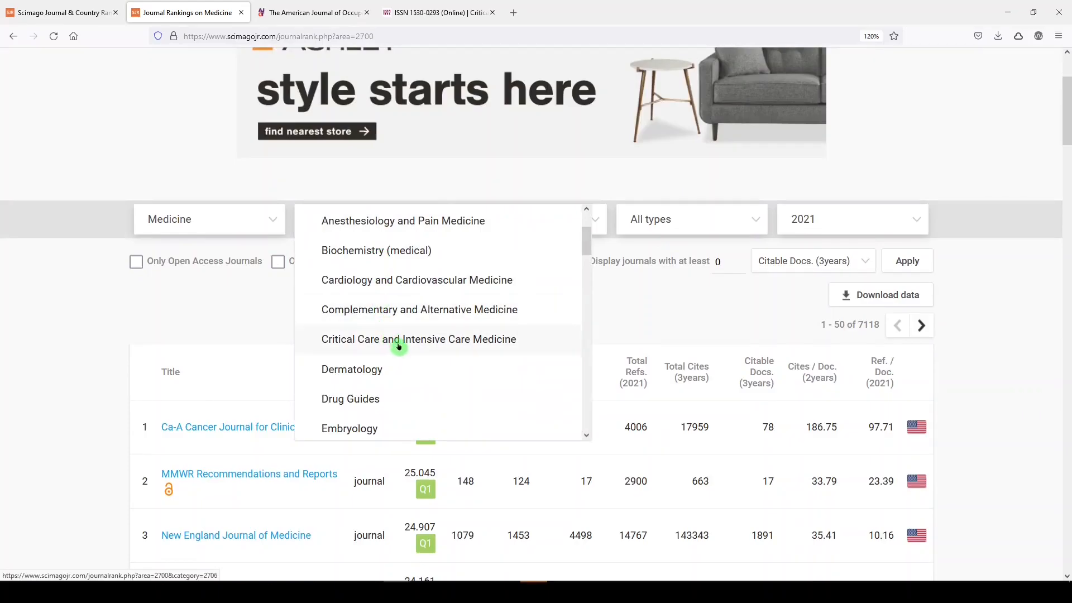
click(418, 339)
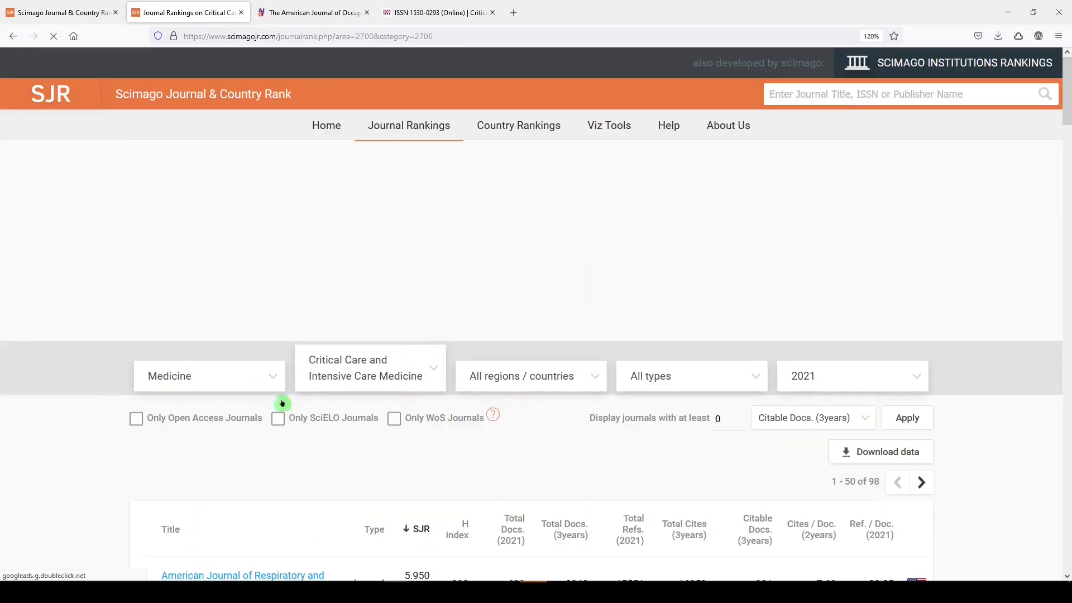
scroll(down, 3)
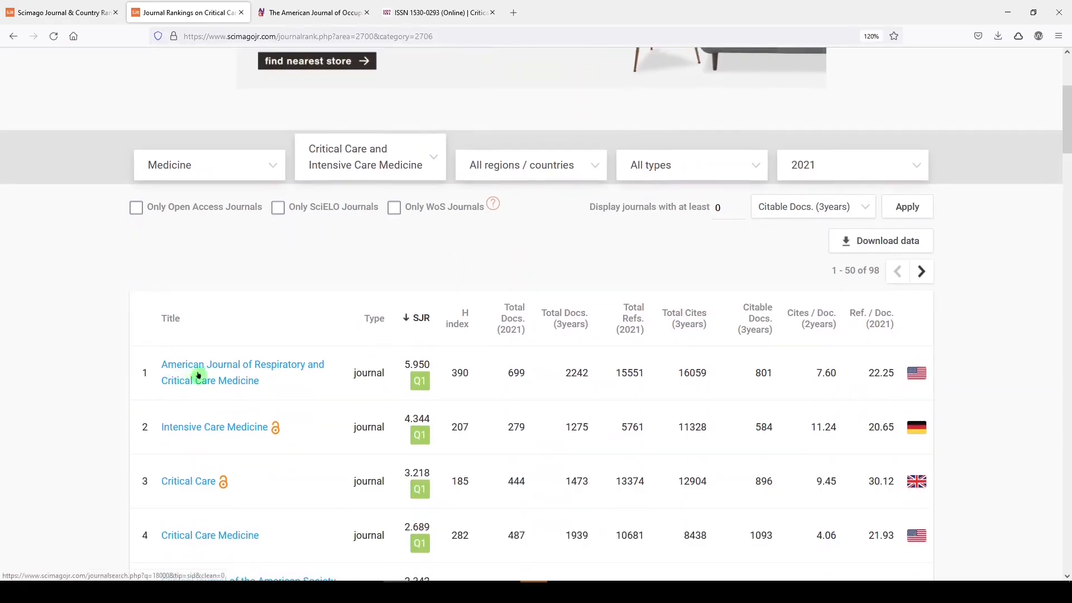
scroll(down, 3)
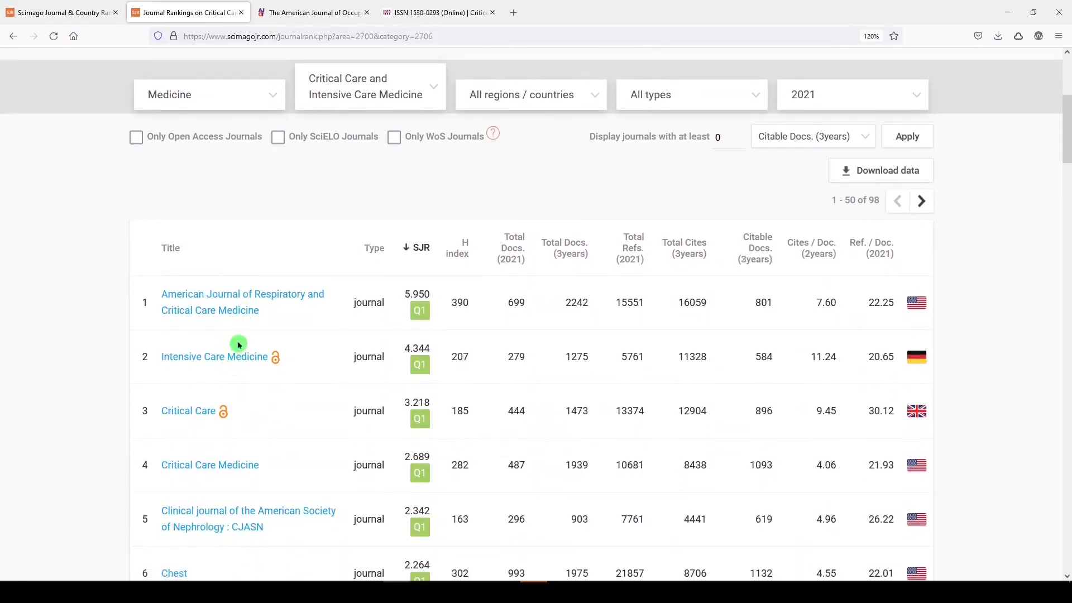